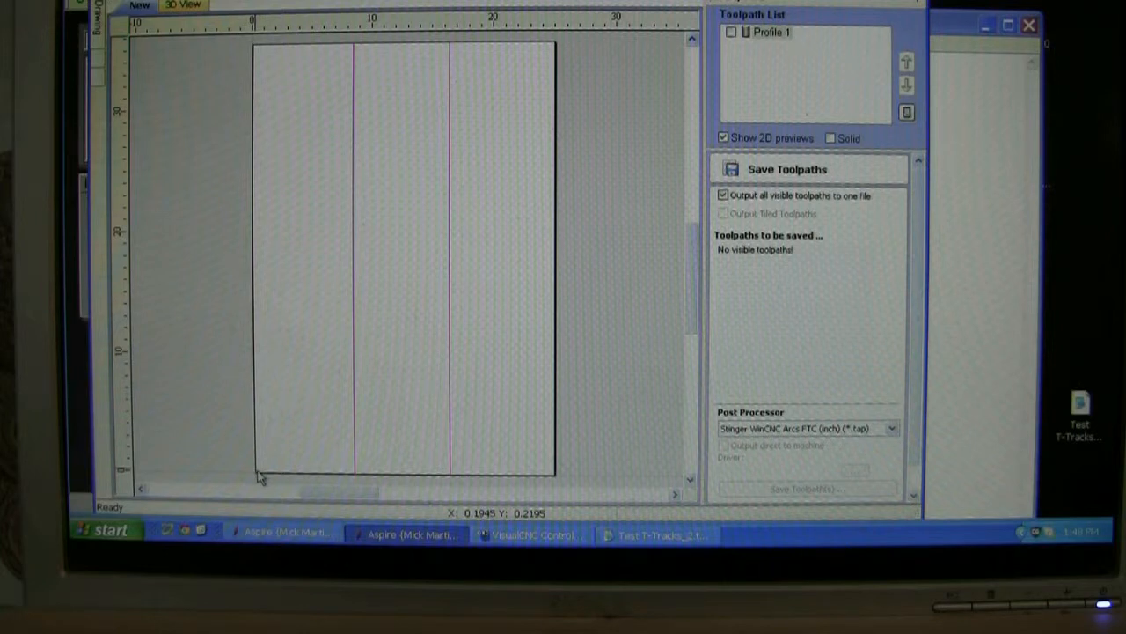
mouse_move(422, 461)
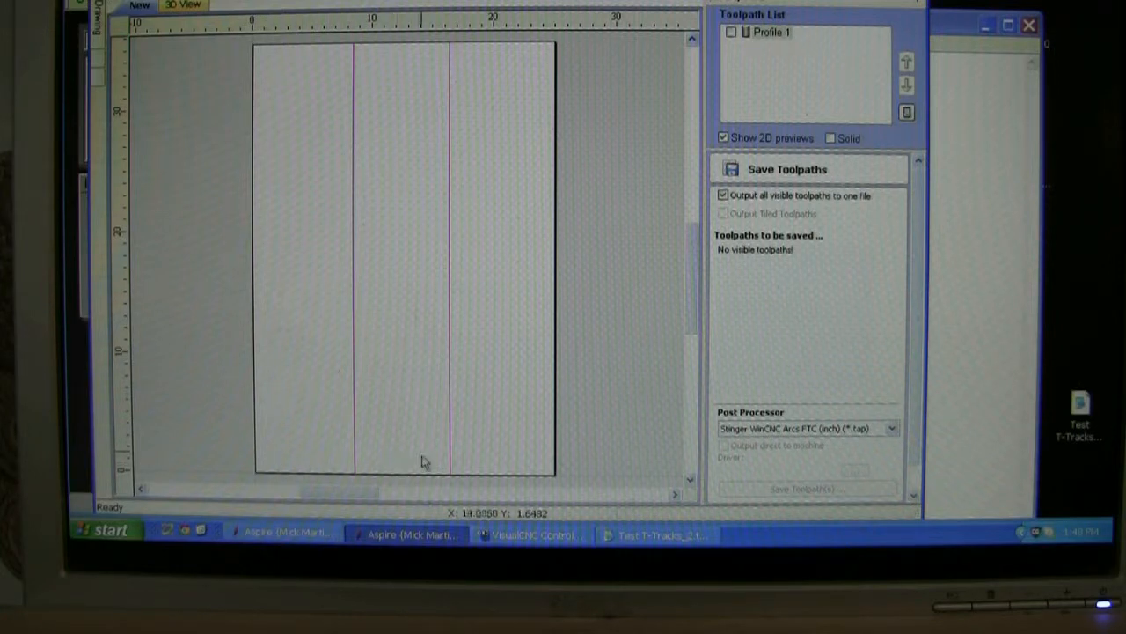
mouse_move(456, 454)
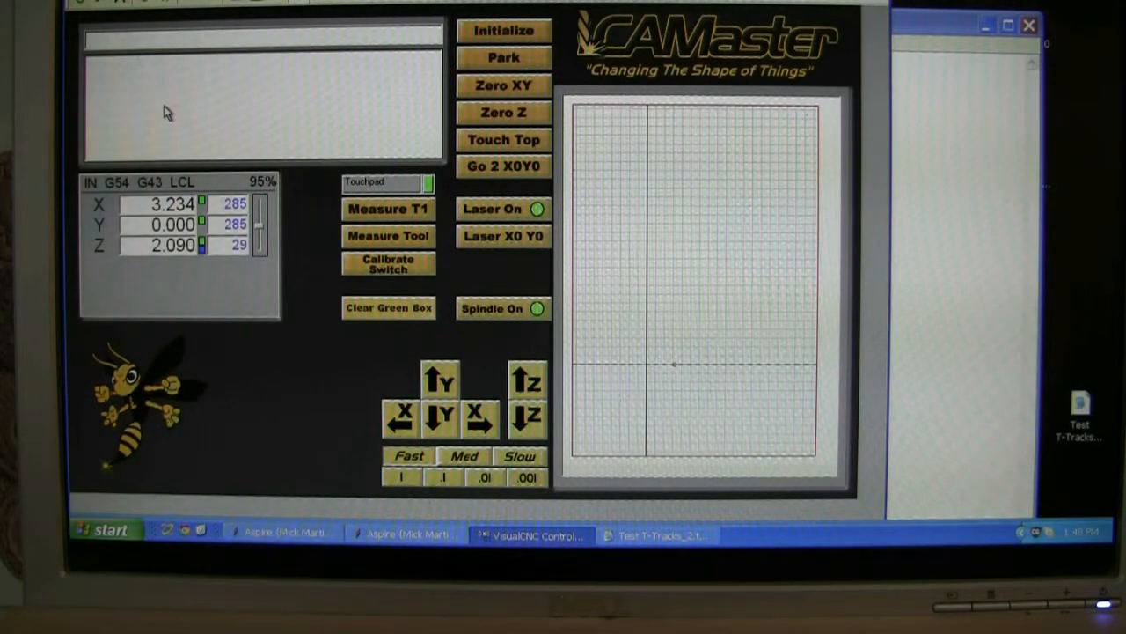
mouse_move(560, 465)
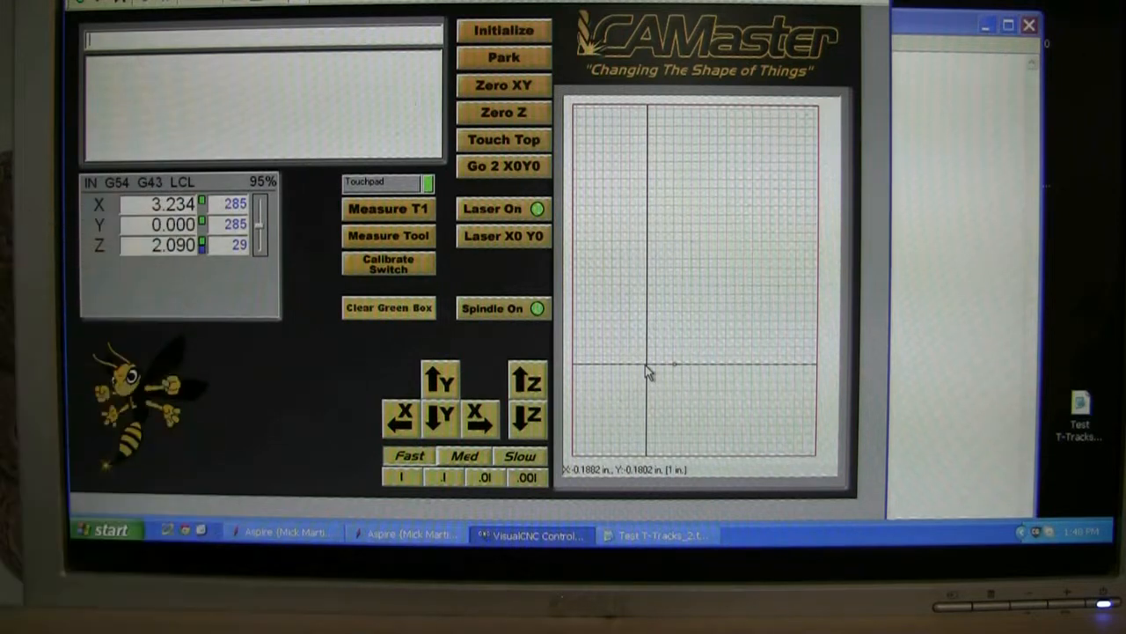
- Run G92 from the MDI line so the DRO switches from LCL to ABS coordinates
text(G9)
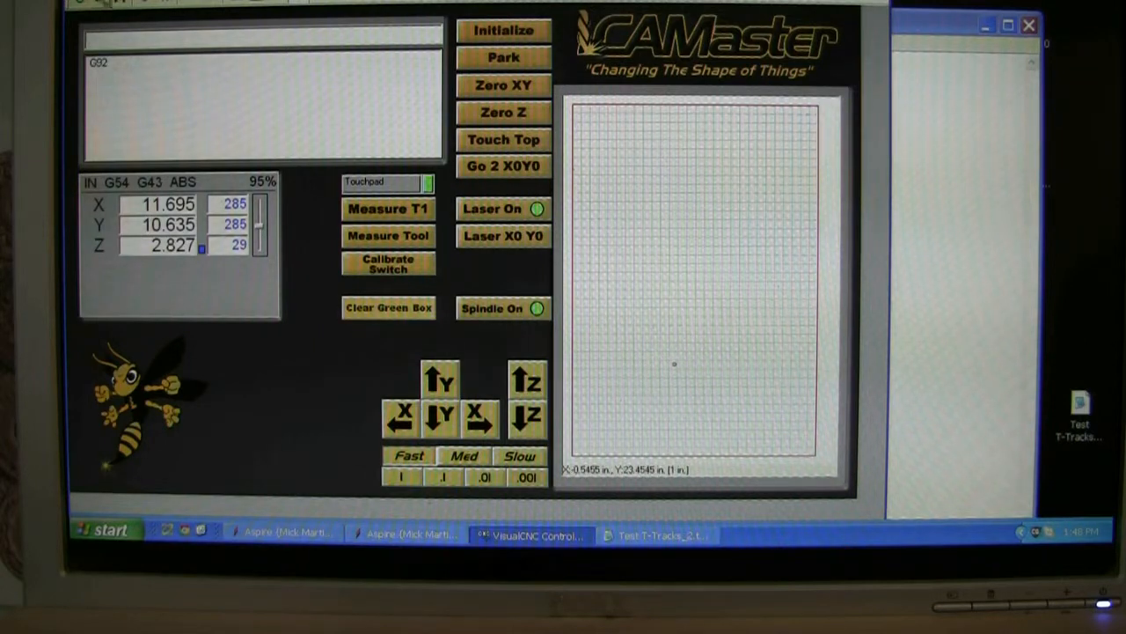
click(85, 4)
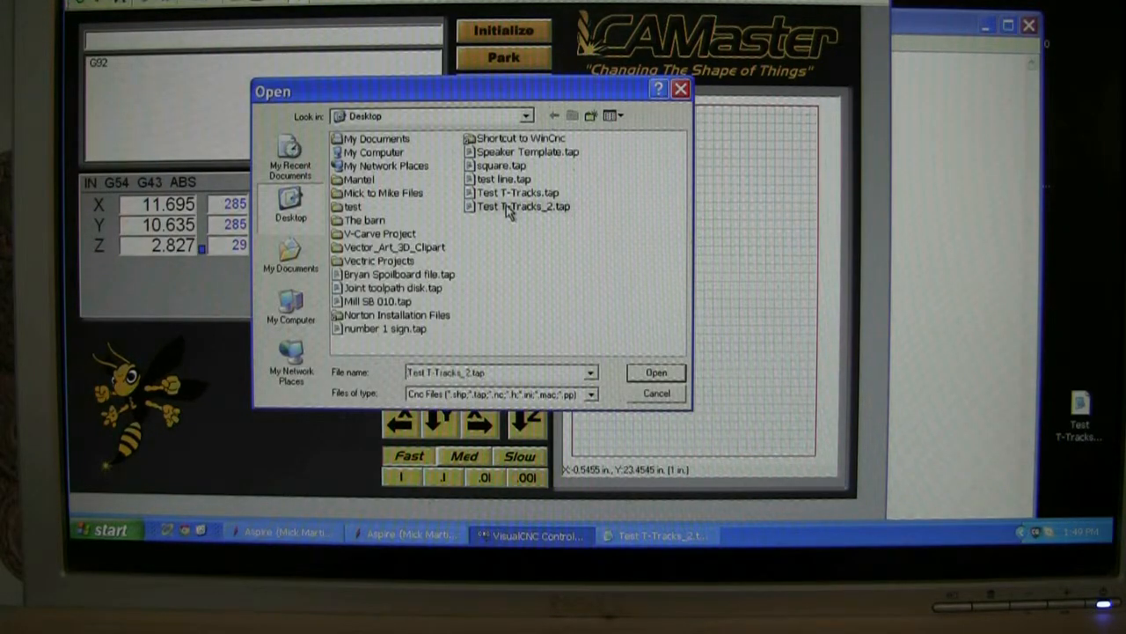
- Load Test T-Tracks_2.tap and start the run, ending in a Z boundary-exceeded error
click(655, 373)
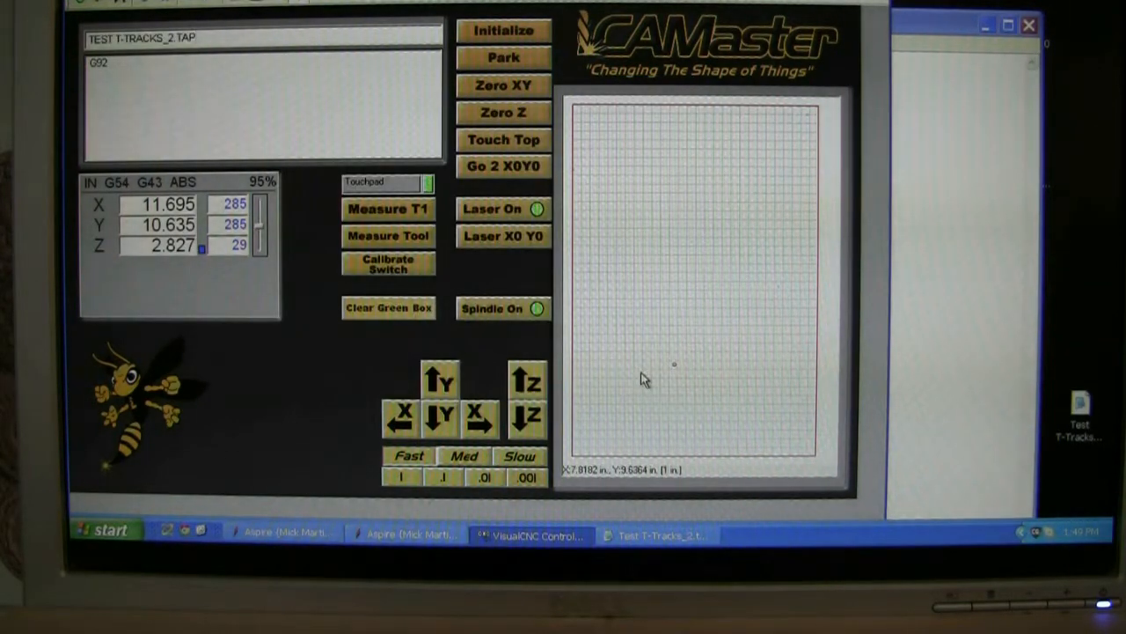
click(503, 308)
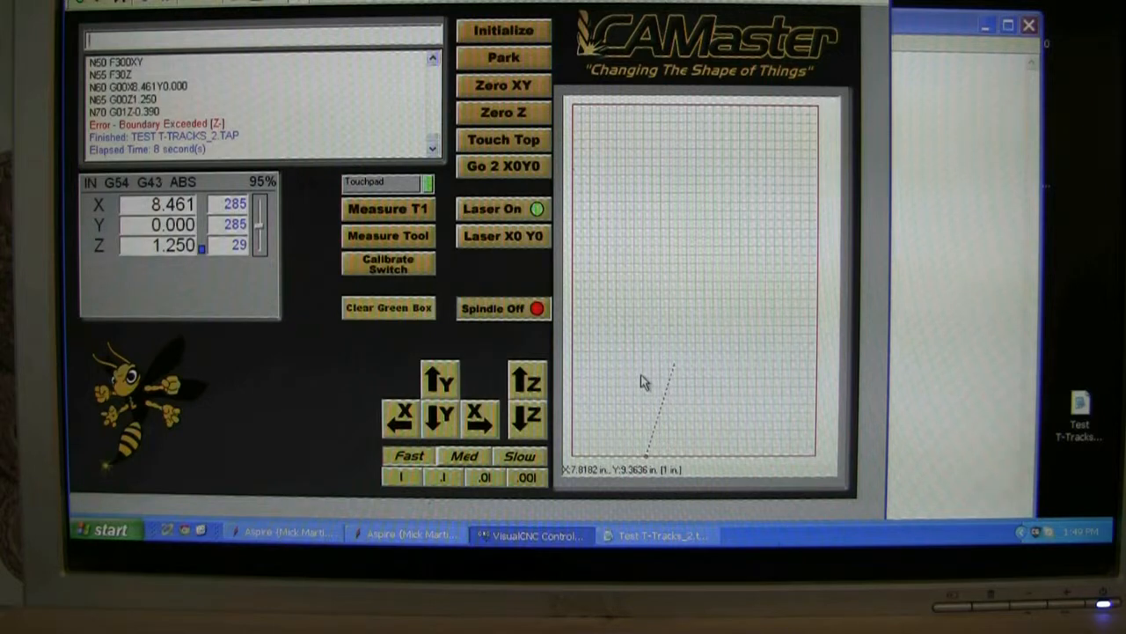
- Jog the cutter up, across in X and Y, then down toward the spoilboard for touch-off
click(527, 378)
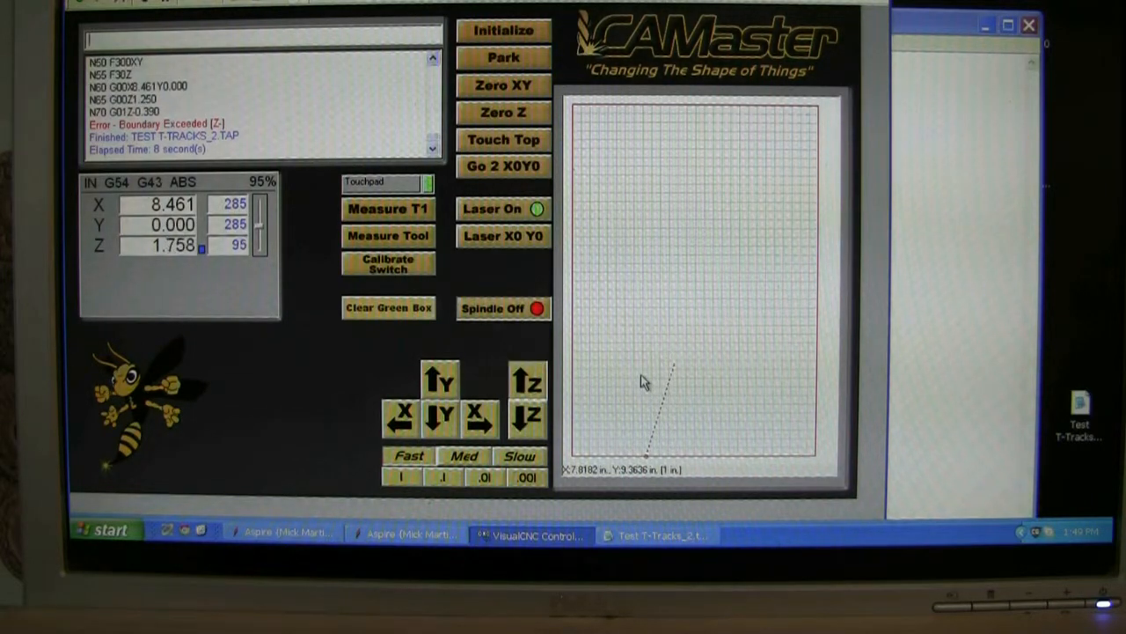
click(528, 378)
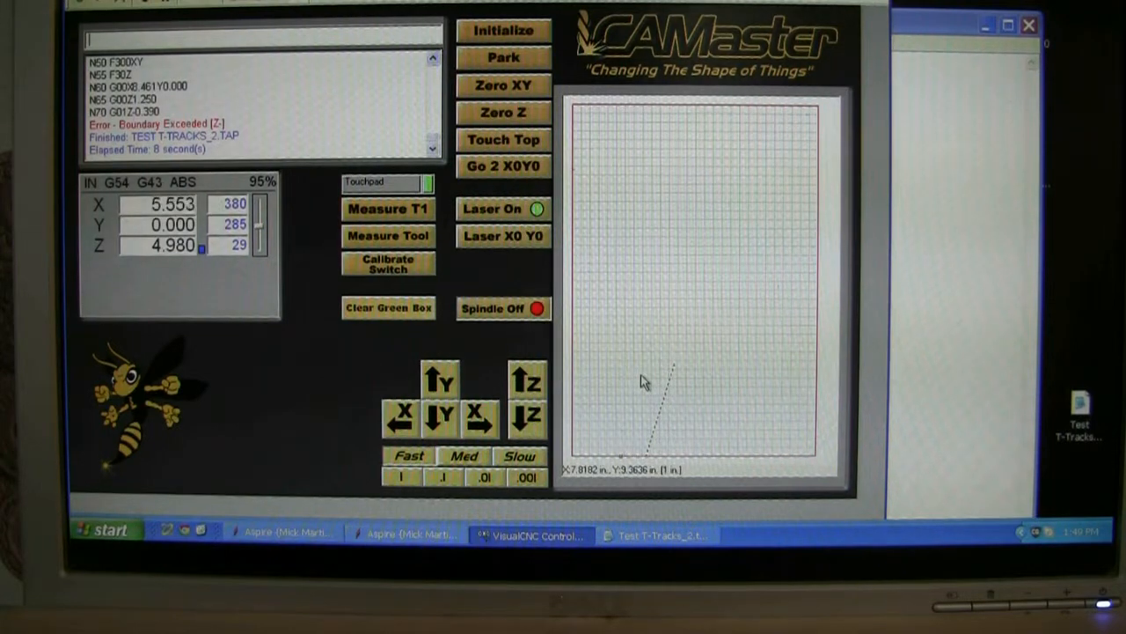
click(440, 380)
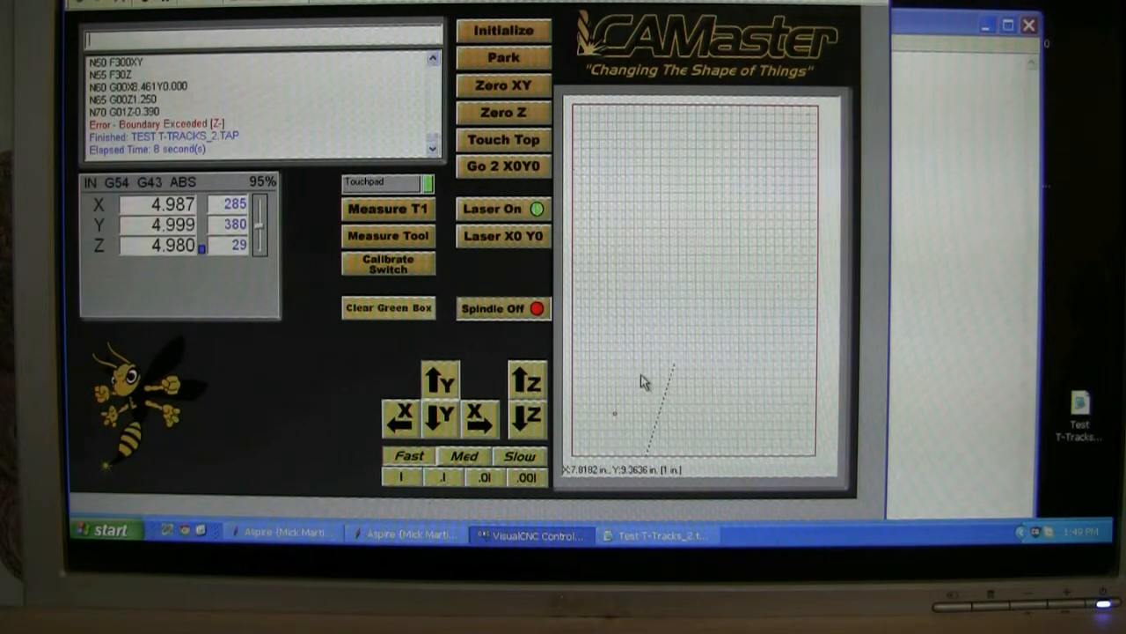
click(440, 380)
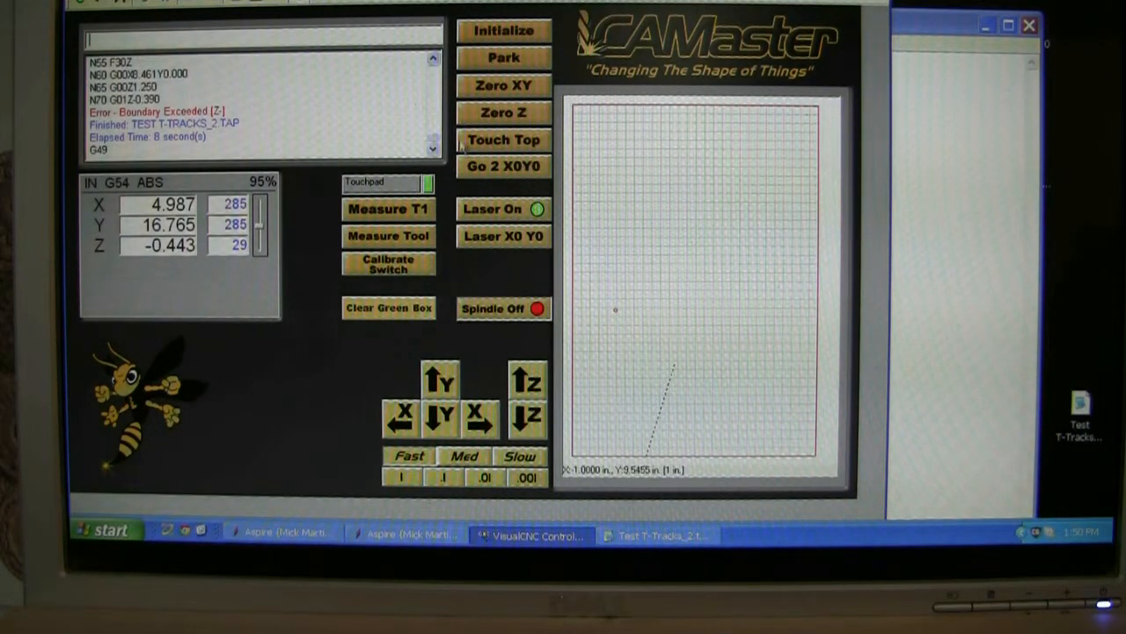
- Run Touch Top for tool 1 and let the macro probe the plate to set local Z zero
click(503, 141)
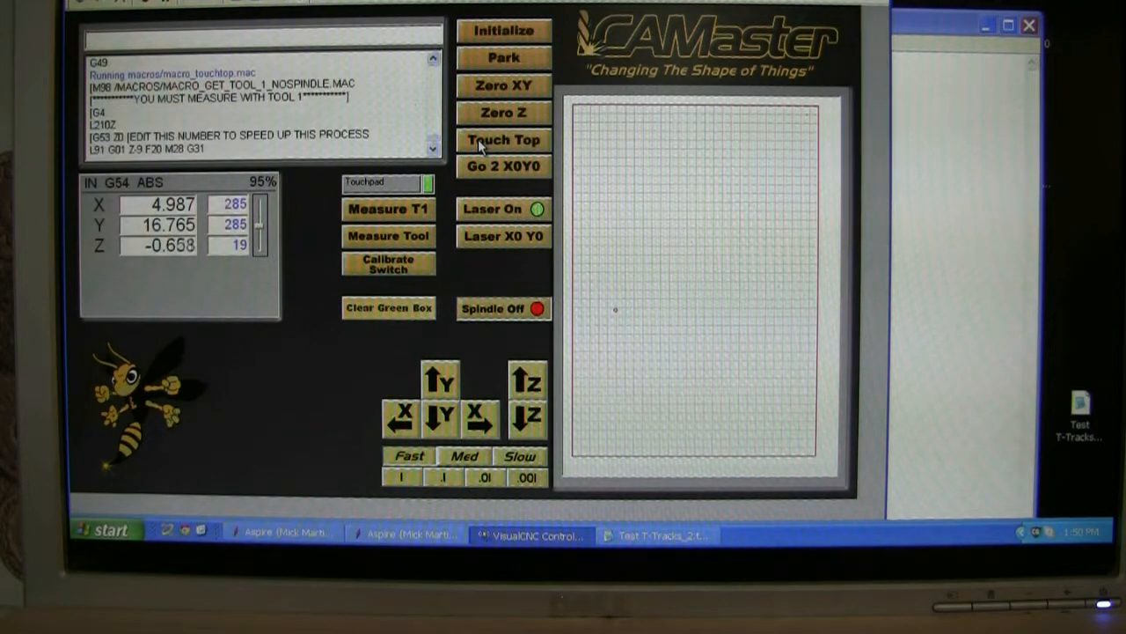
click(503, 140)
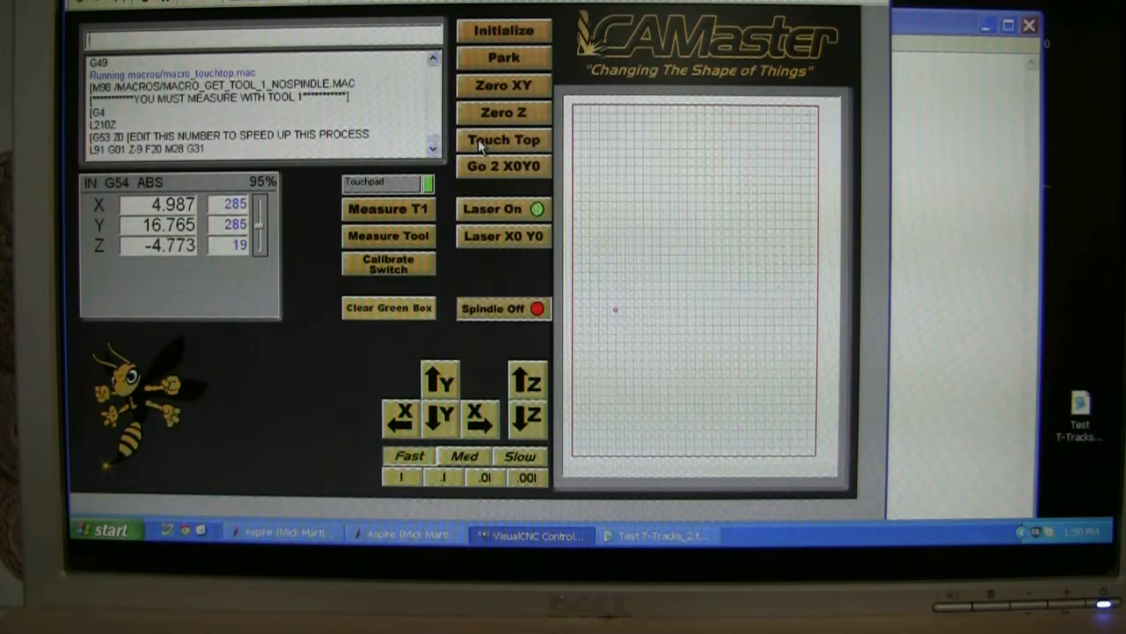
click(503, 141)
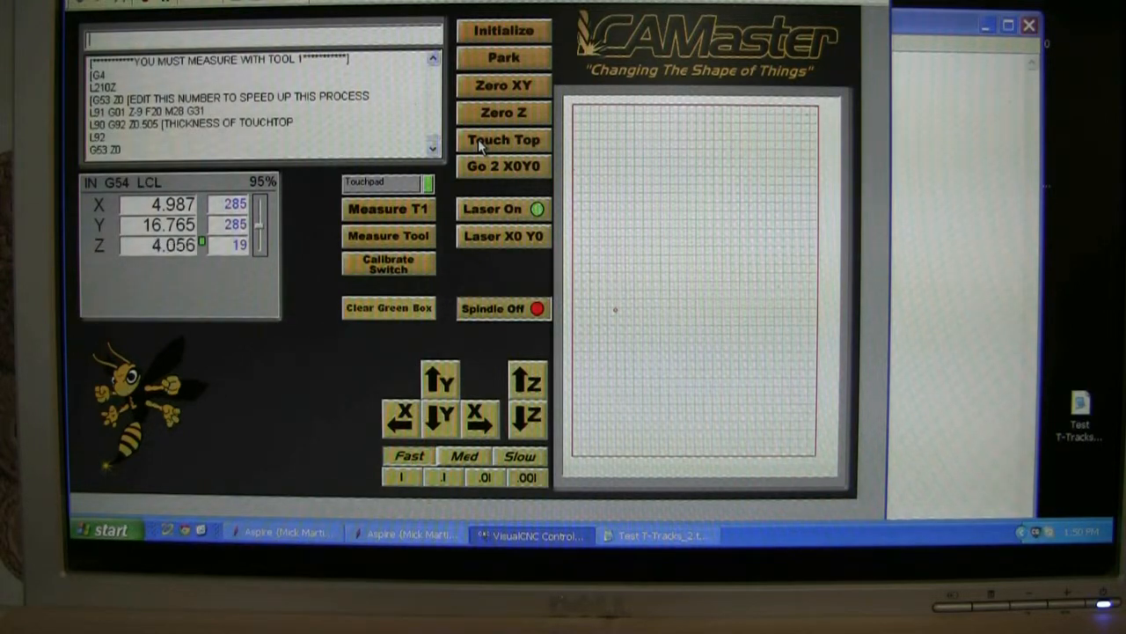
click(503, 141)
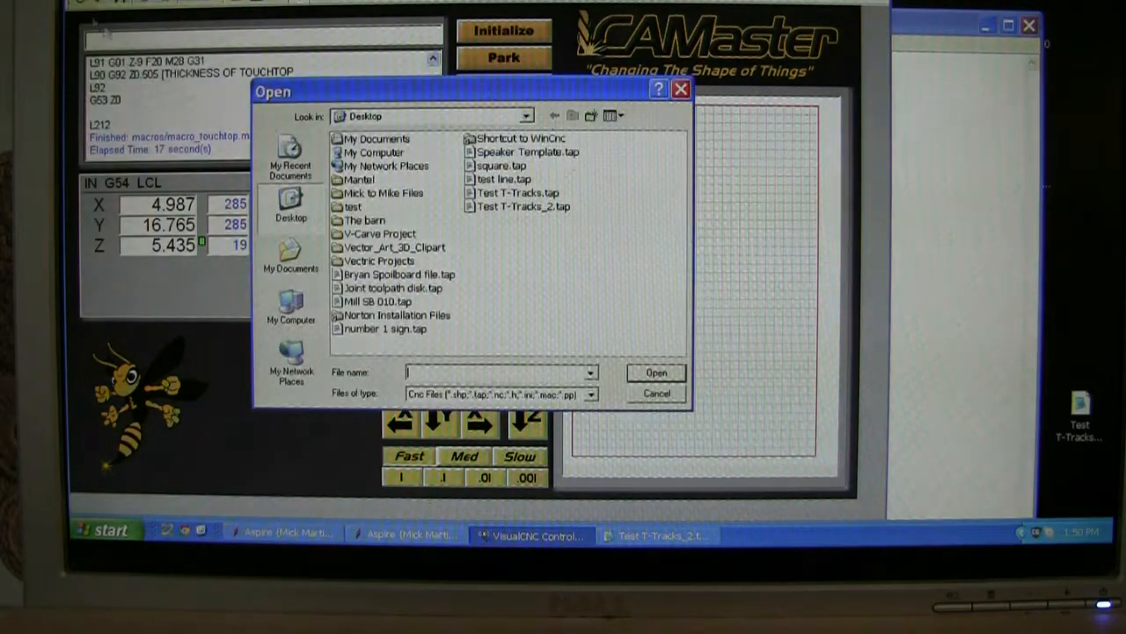
- Load Test T-Tracks_2.tap and preview its slot toolpaths on the grid
click(517, 206)
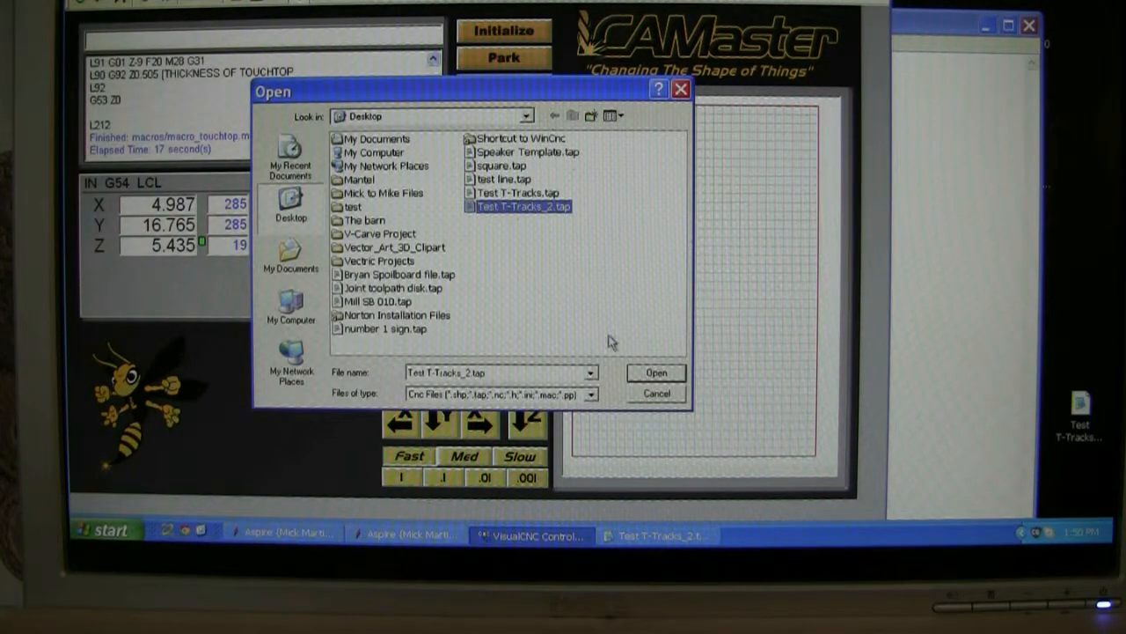
click(654, 373)
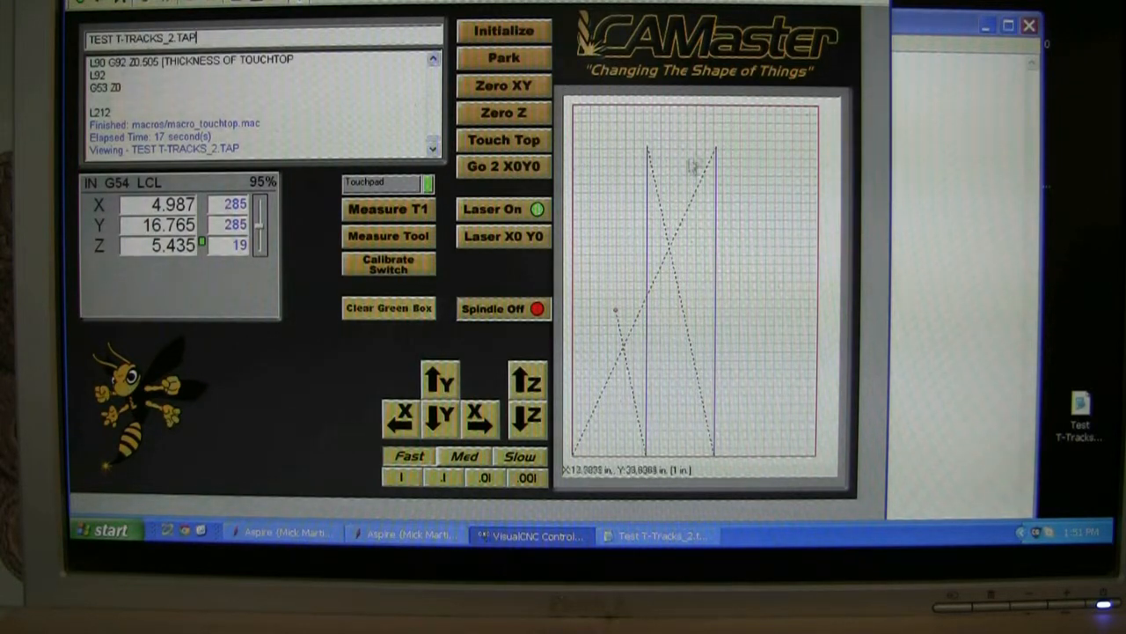
mouse_move(549, 433)
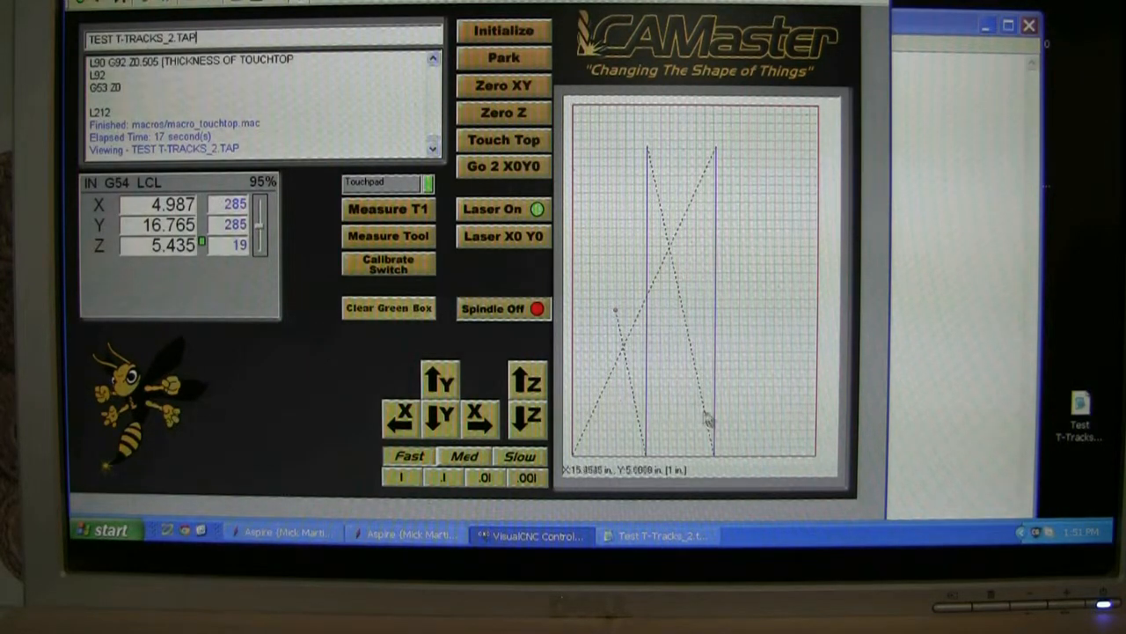
mouse_move(731, 167)
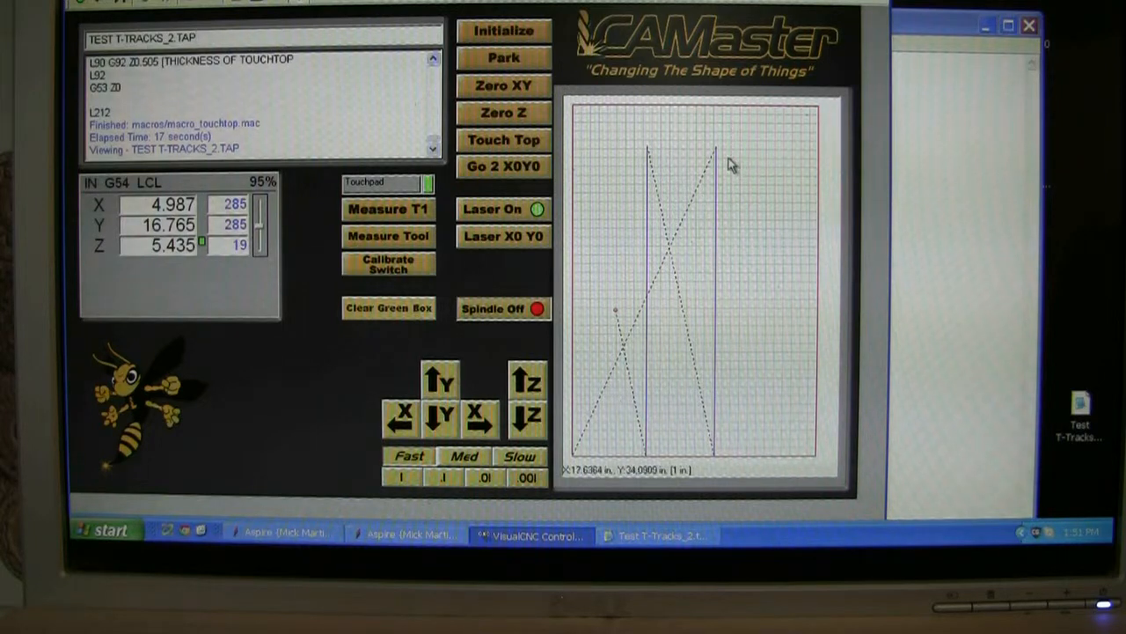